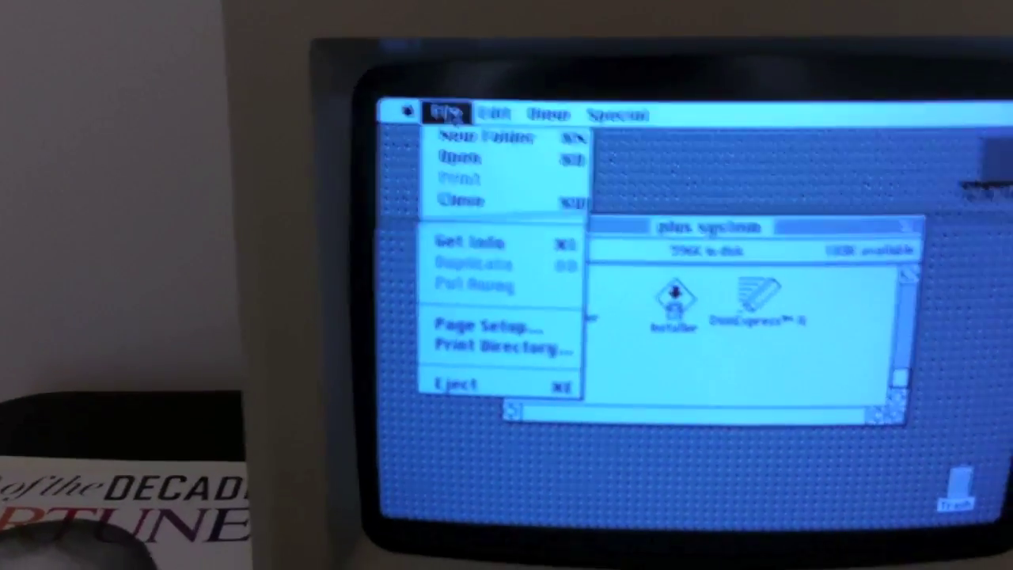
Step: Open the Edit menu from the menu bar to view the editing commands
{"action": "left_click", "coordinate": [502, 125]}
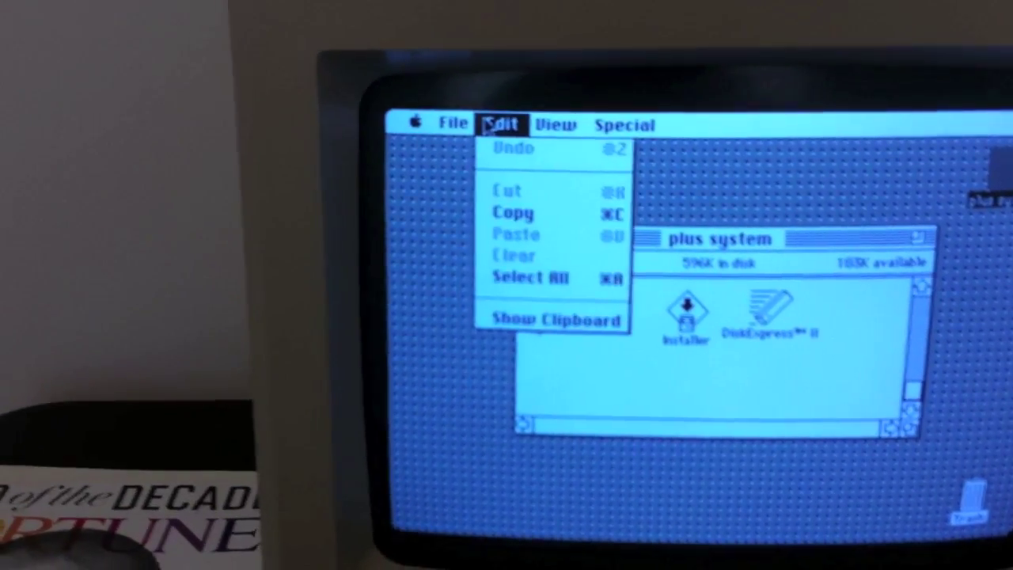